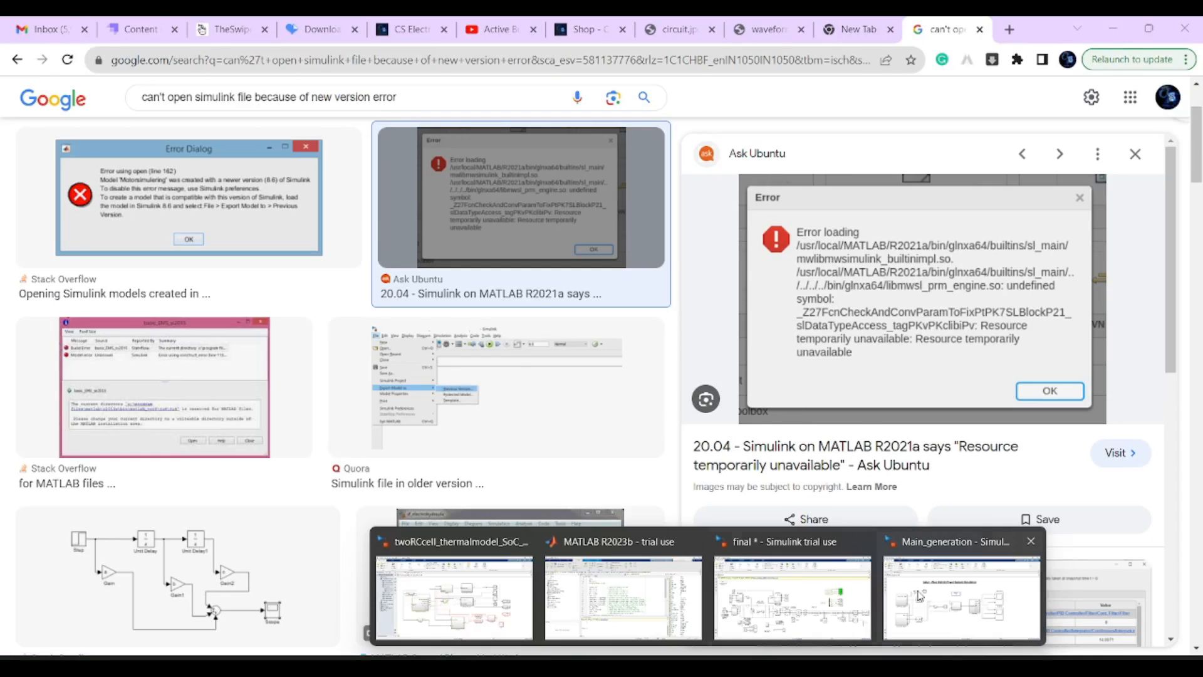
- Switch back to the Main_generation solar-wind hybrid model window from the taskbar
click(960, 598)
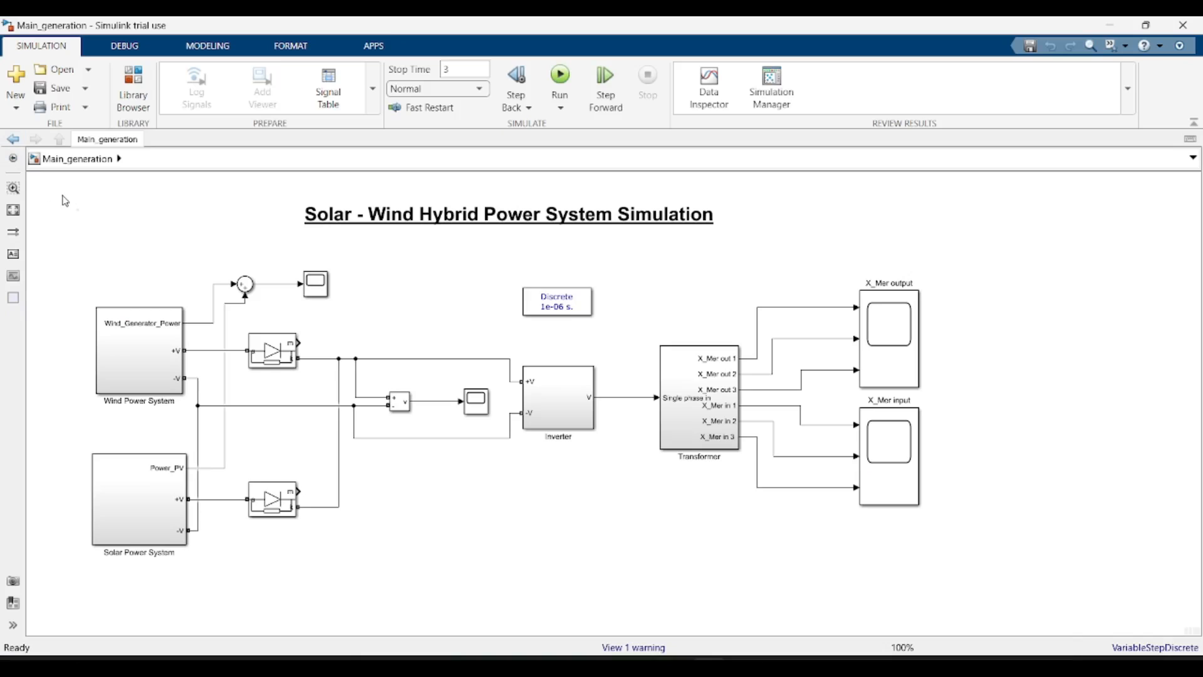
mouse_move(55, 195)
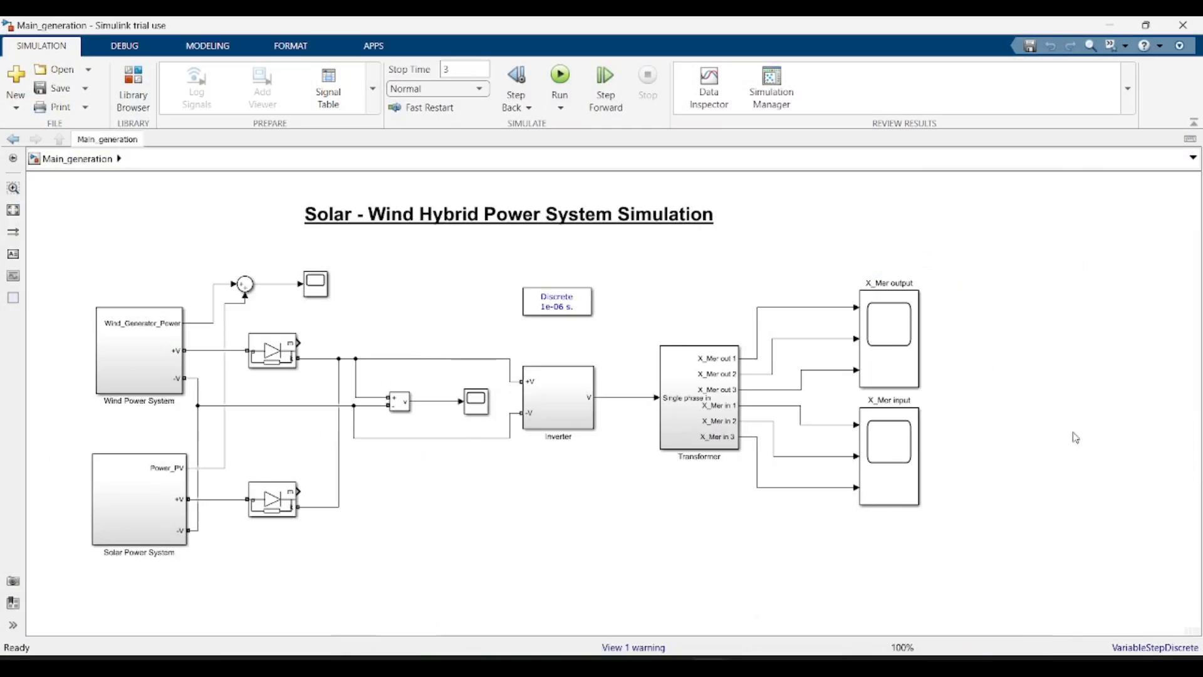
mouse_move(1056, 417)
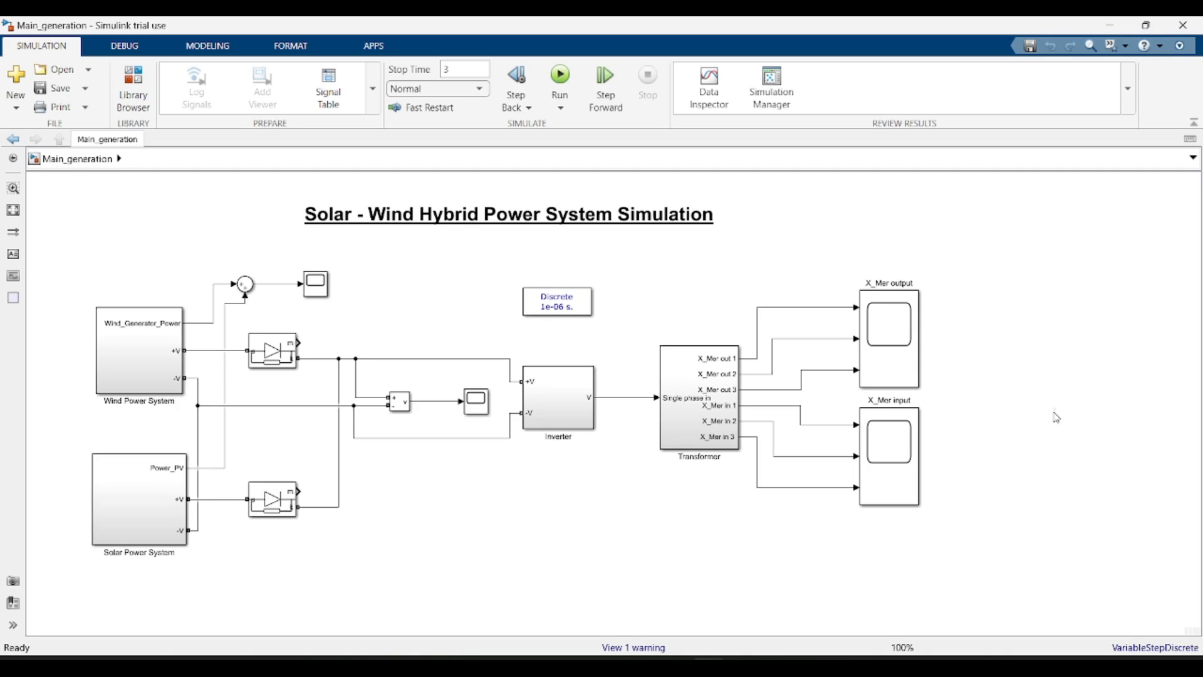
mouse_move(1065, 476)
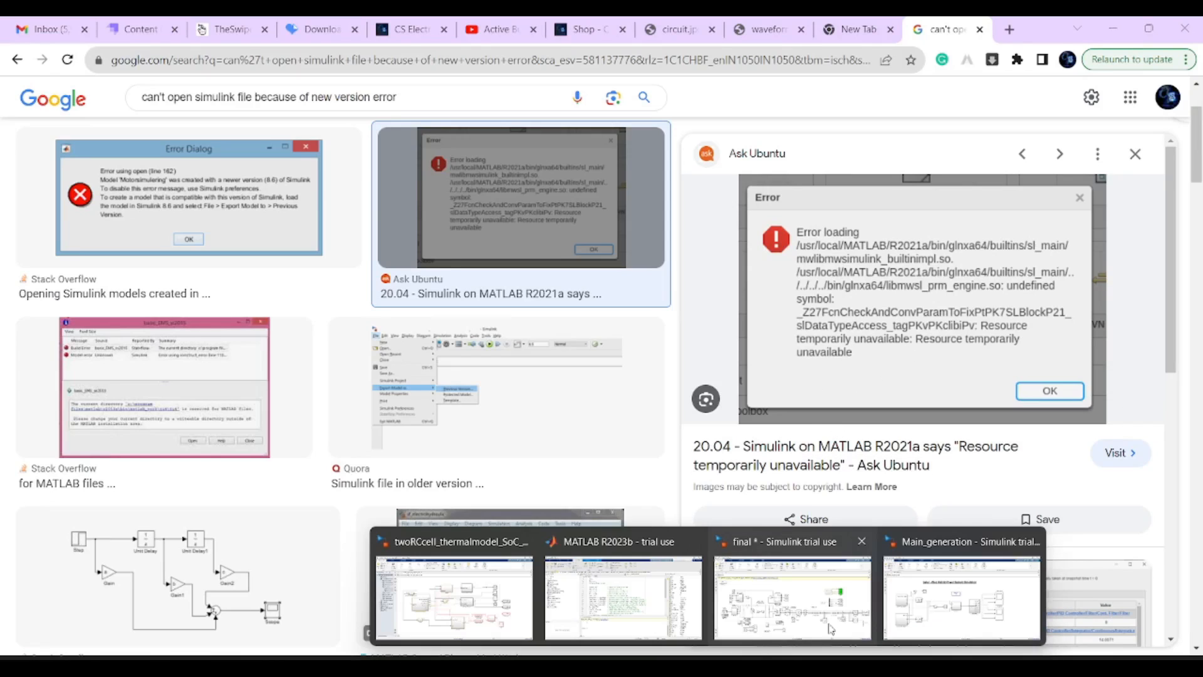
click(961, 598)
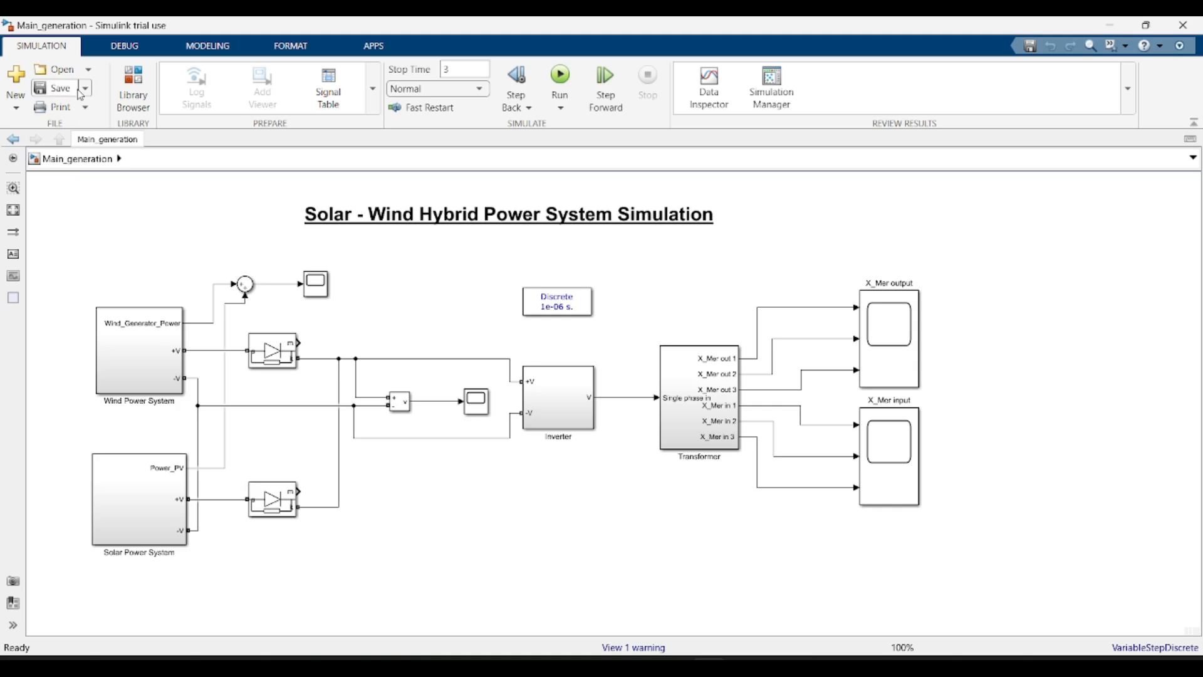
mouse_move(61, 87)
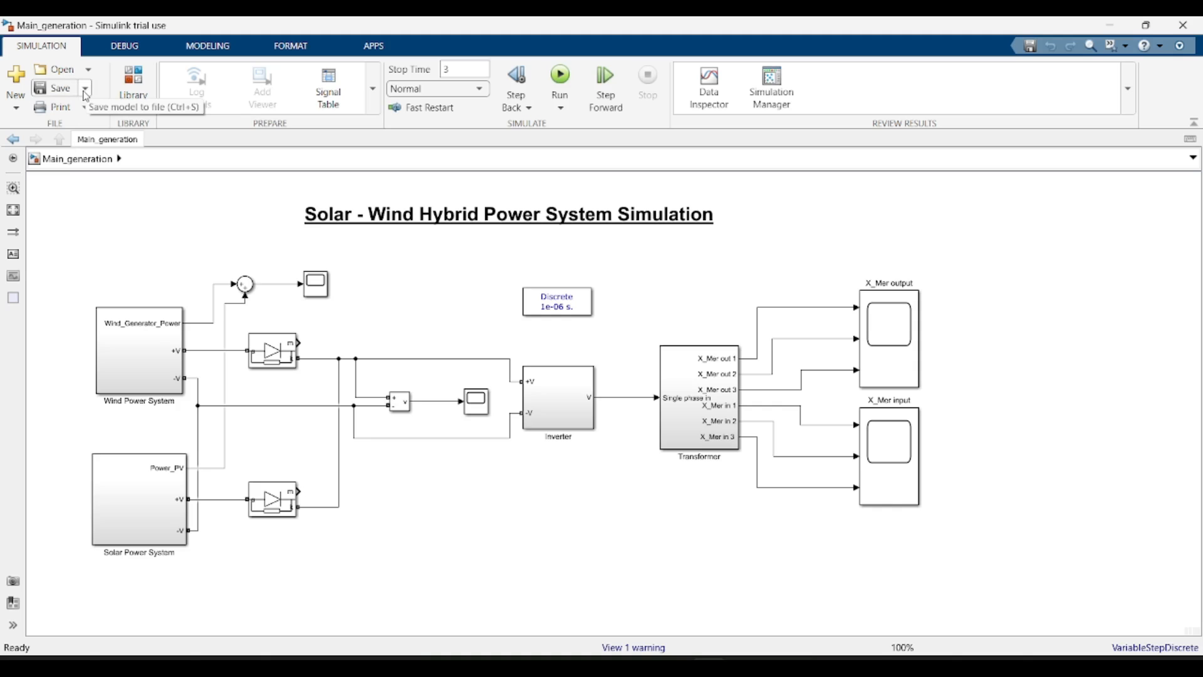
- Open the Save dropdown to reveal the save and export options
click(86, 88)
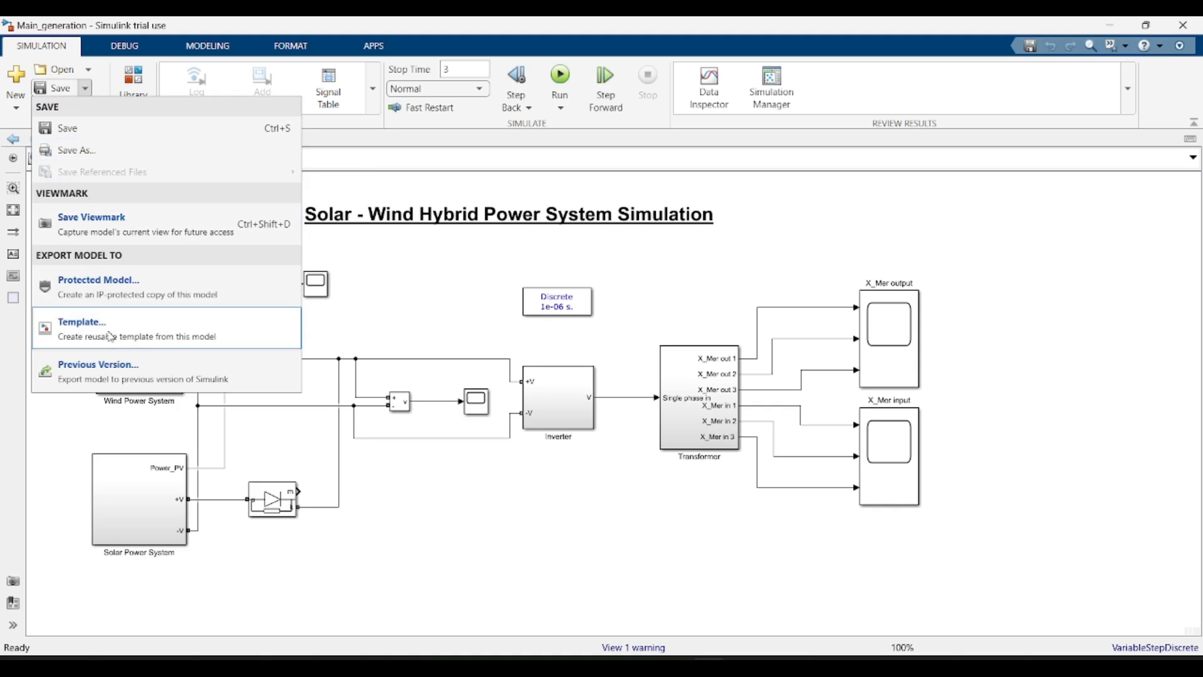
mouse_move(96, 376)
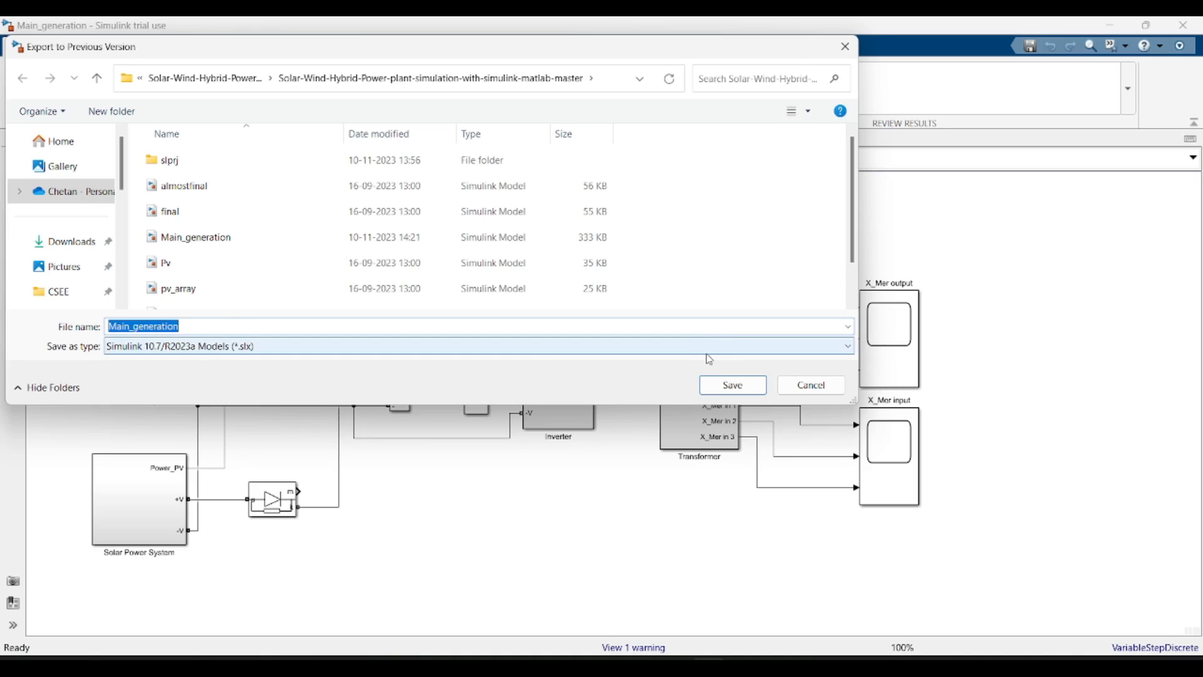
- Choose Simulink 9.1/R2018a Models (*.slx) as the export file type
click(847, 346)
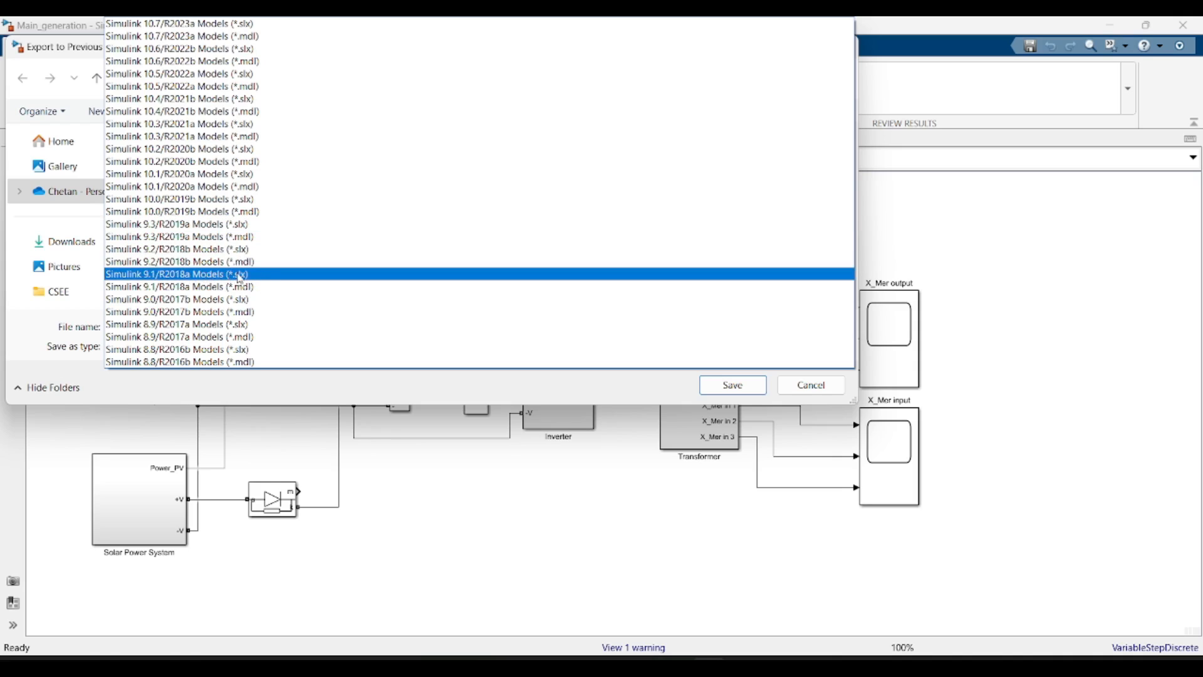
click(184, 274)
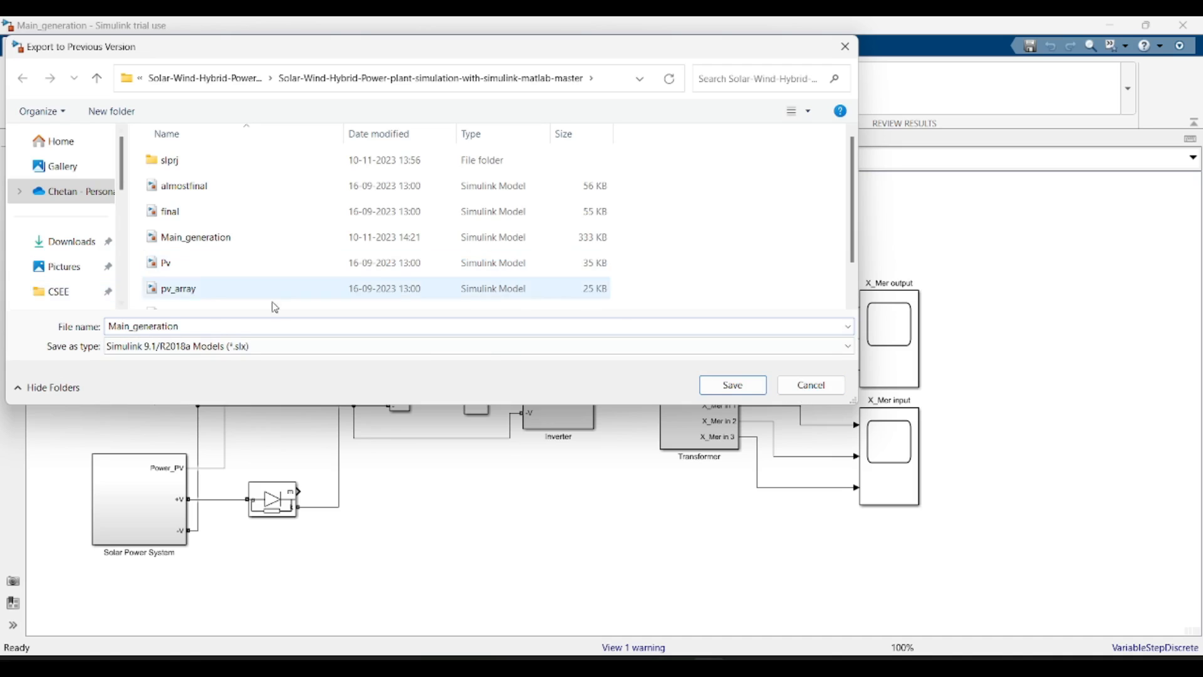
mouse_move(435, 309)
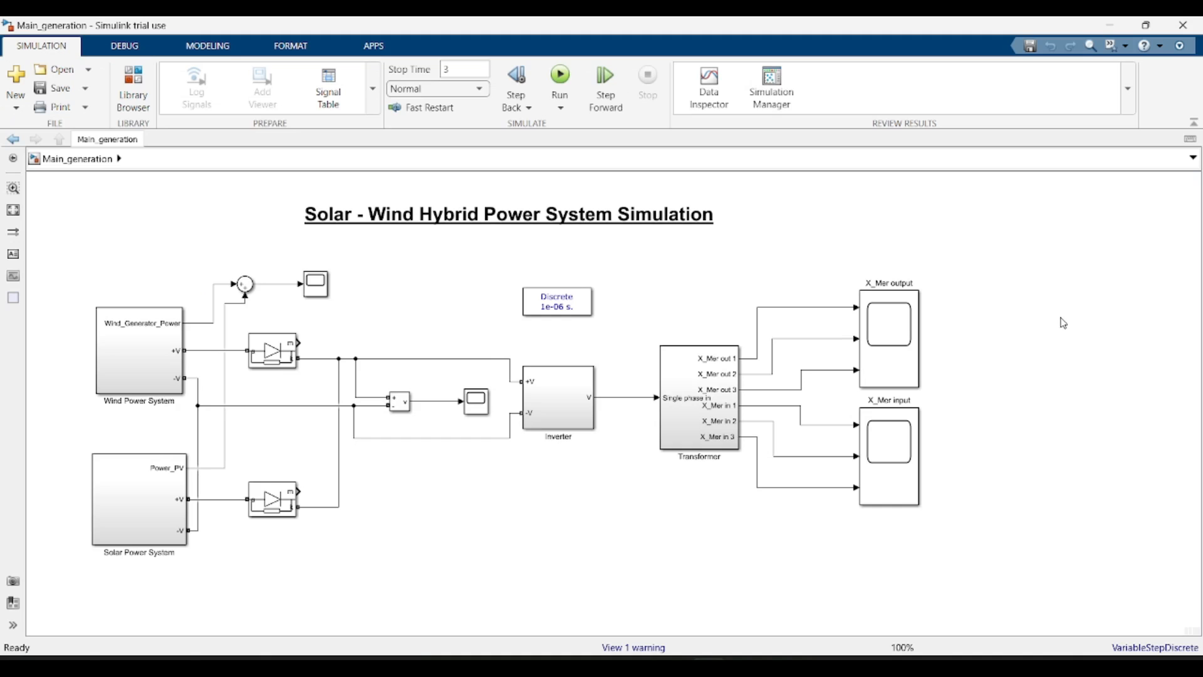
mouse_move(1037, 331)
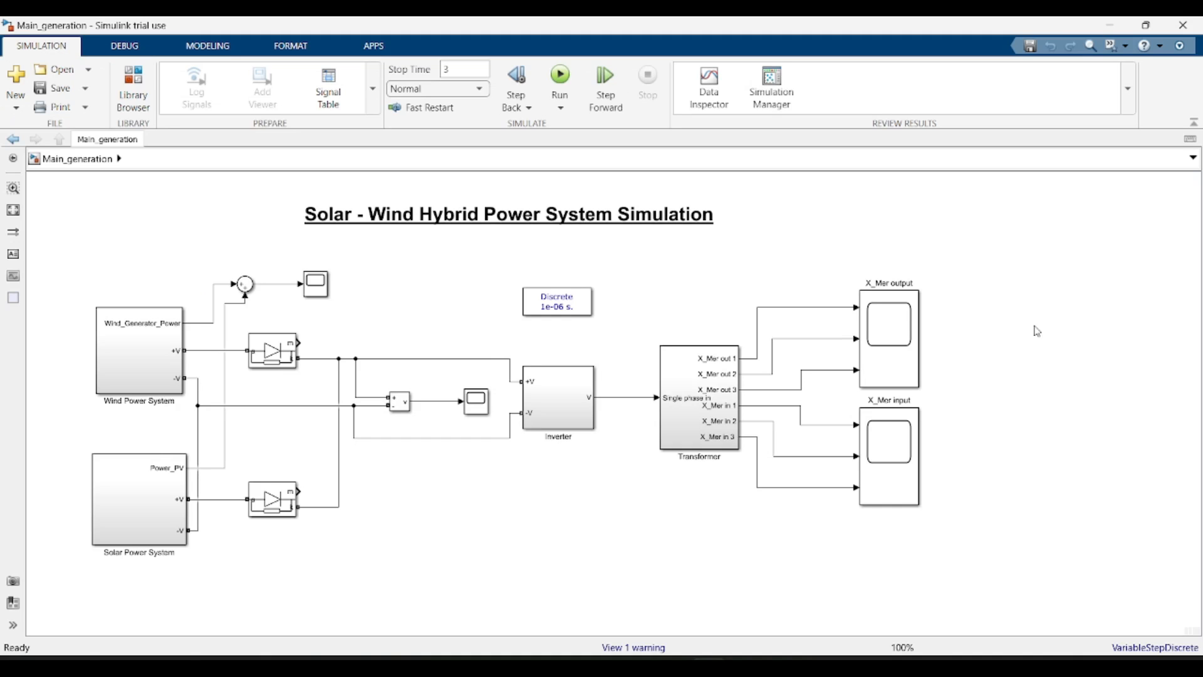